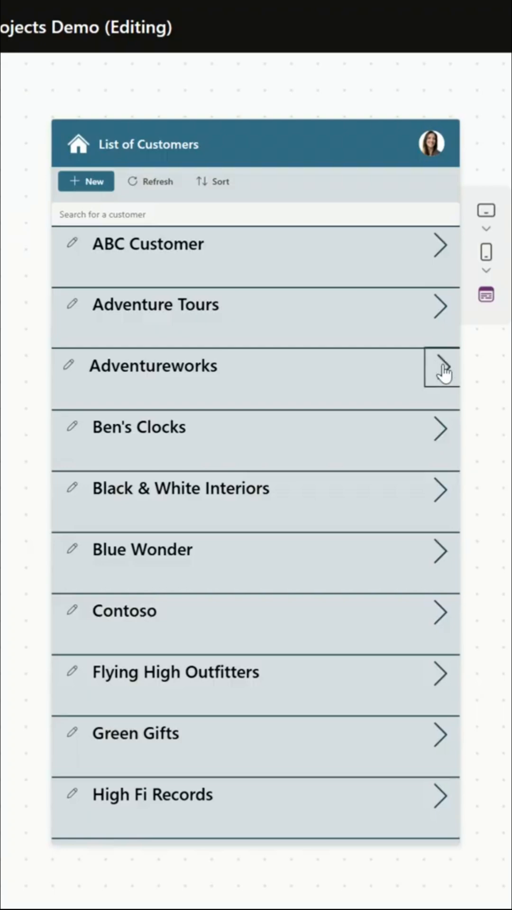
Step: Open the Adventureworks customer's project details from the List of Customers gallery
click(440, 364)
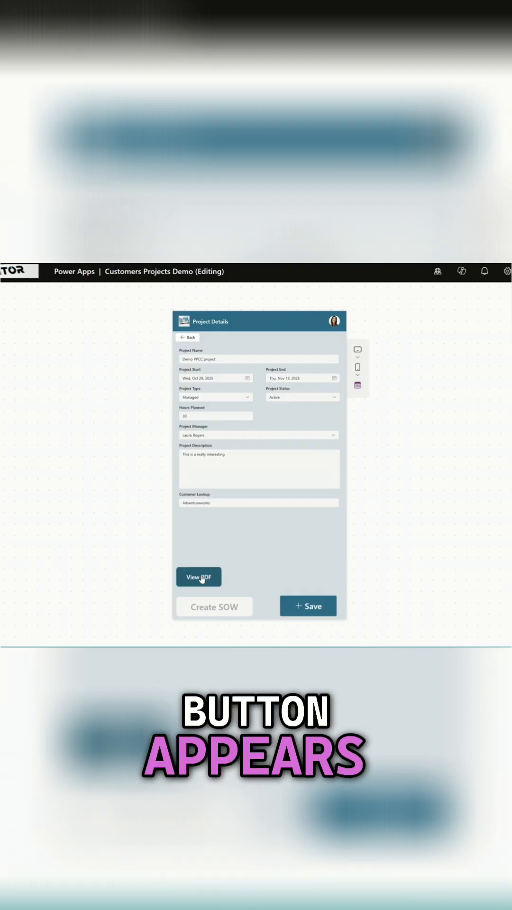
Step: Open the Demo PPCC Statement of Work PDF and dismiss the viewer's tip popup
click(198, 576)
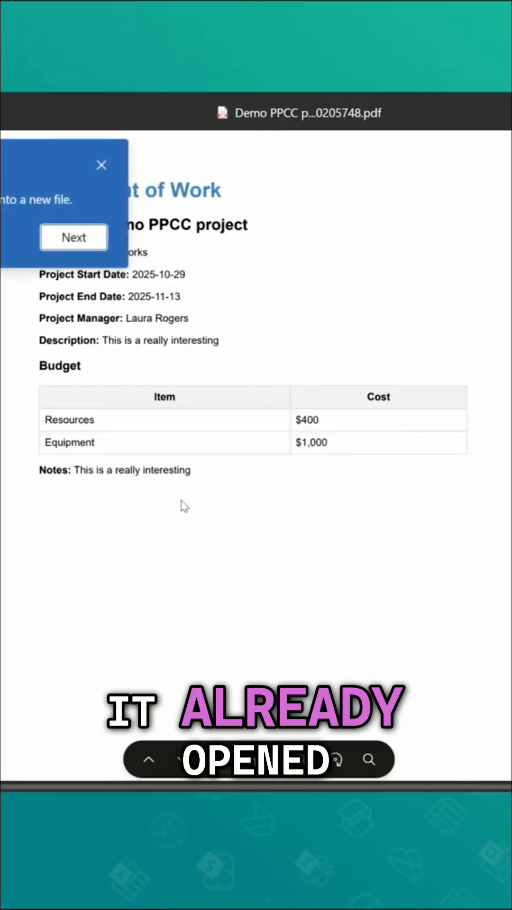
click(101, 165)
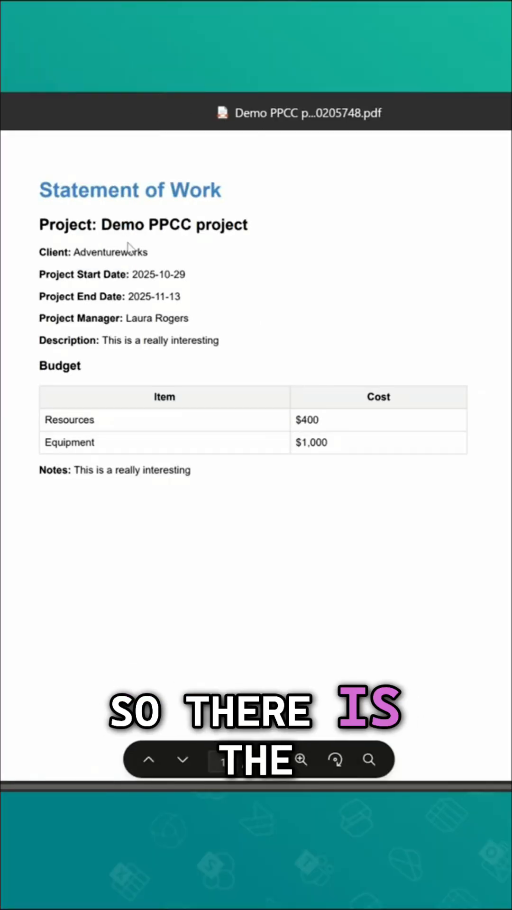